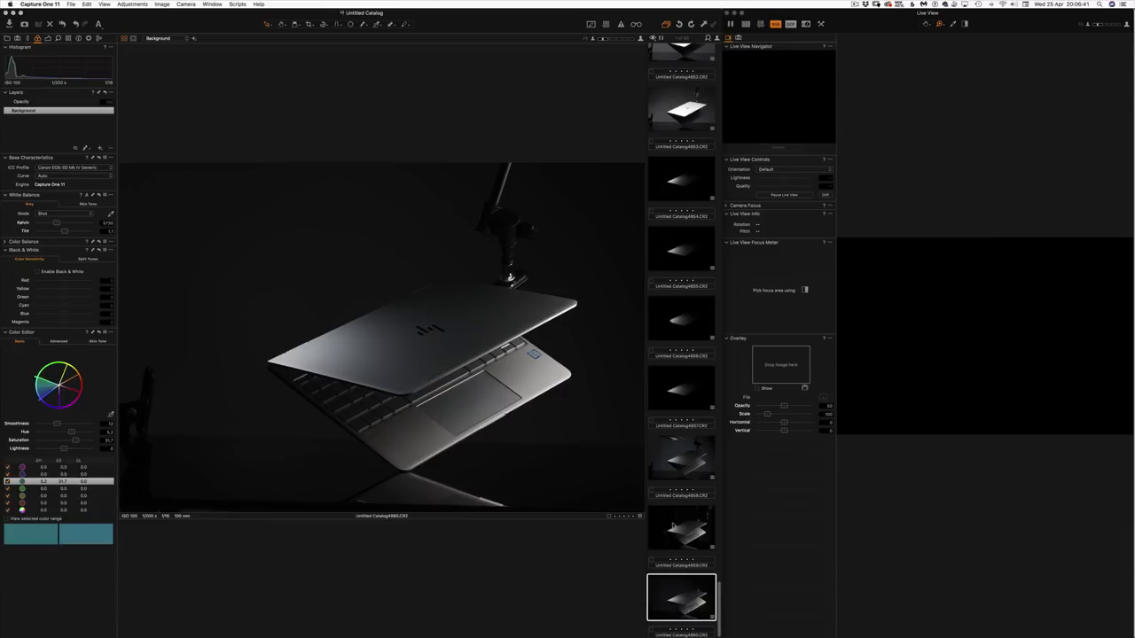
{"action": "left_click", "coordinate": [680, 457]}
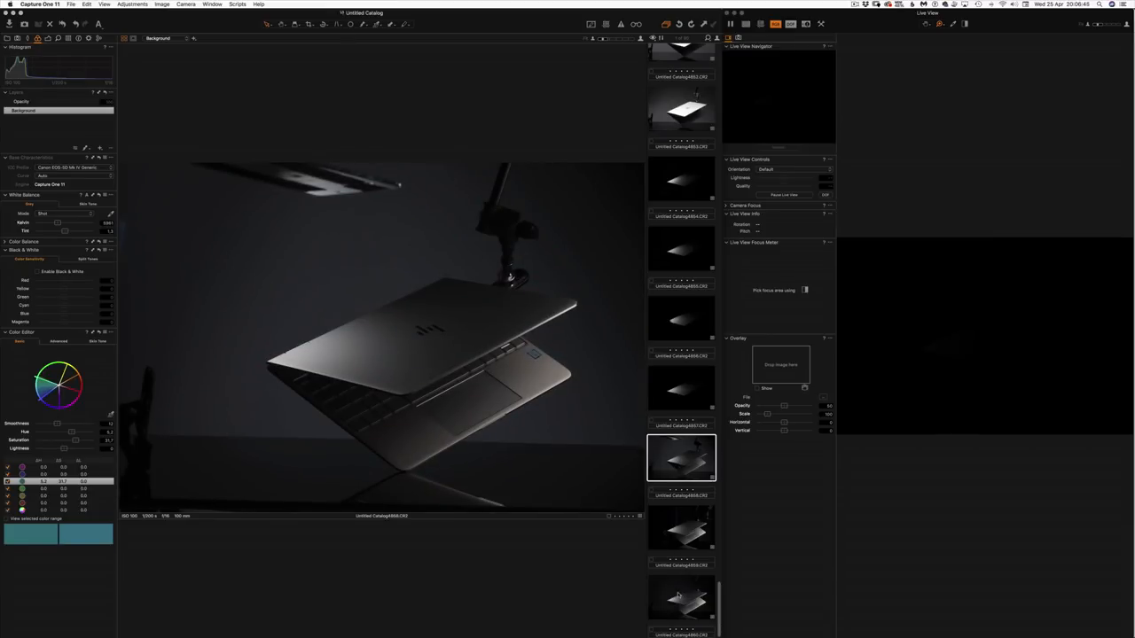
{"action": "left_click", "coordinate": [681, 598]}
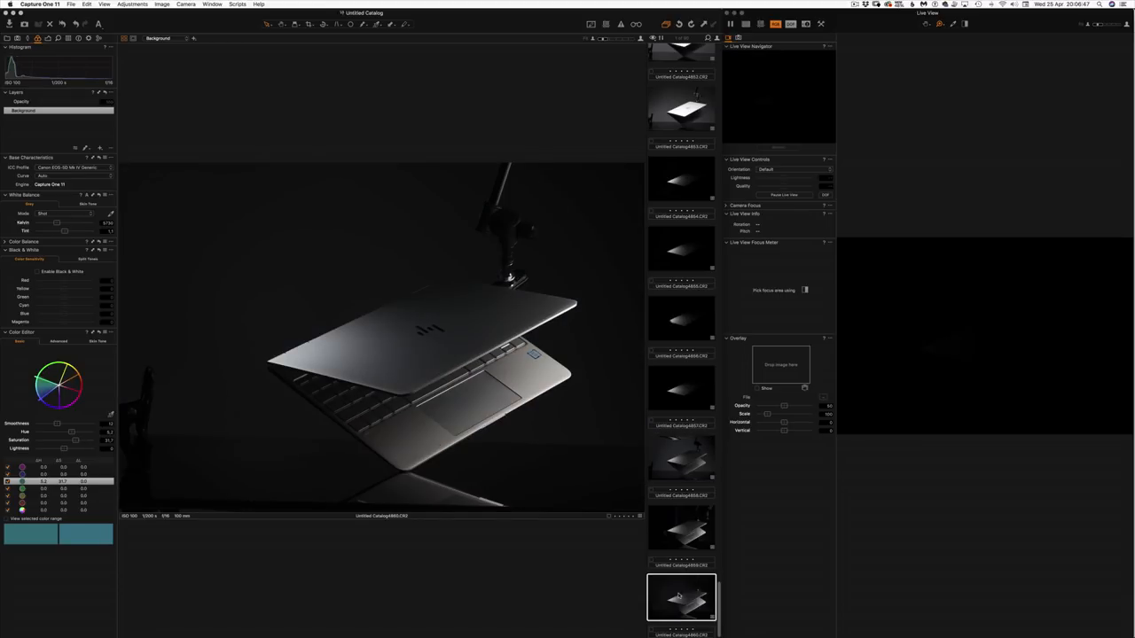